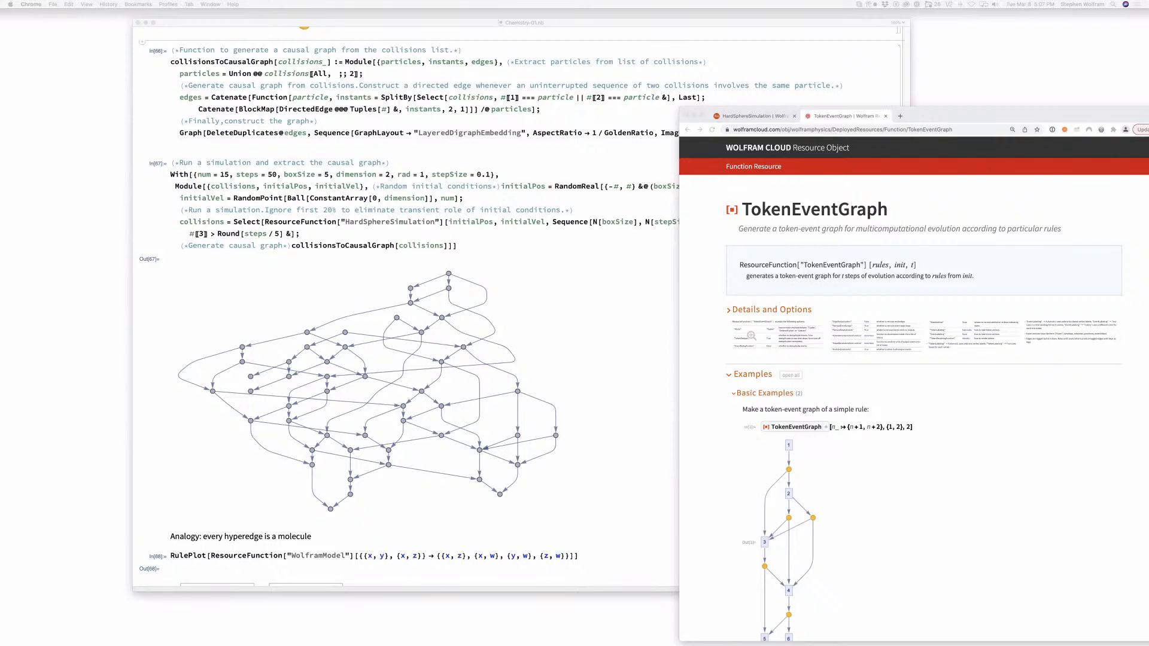
mouse_move(968, 126)
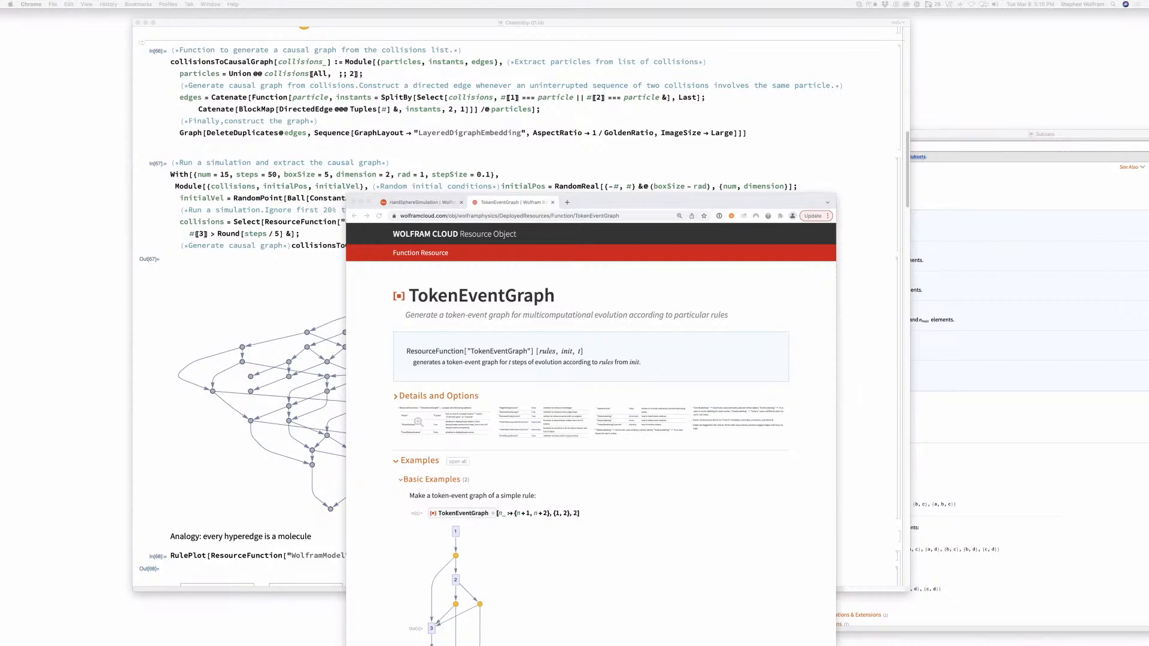
mouse_move(204, 352)
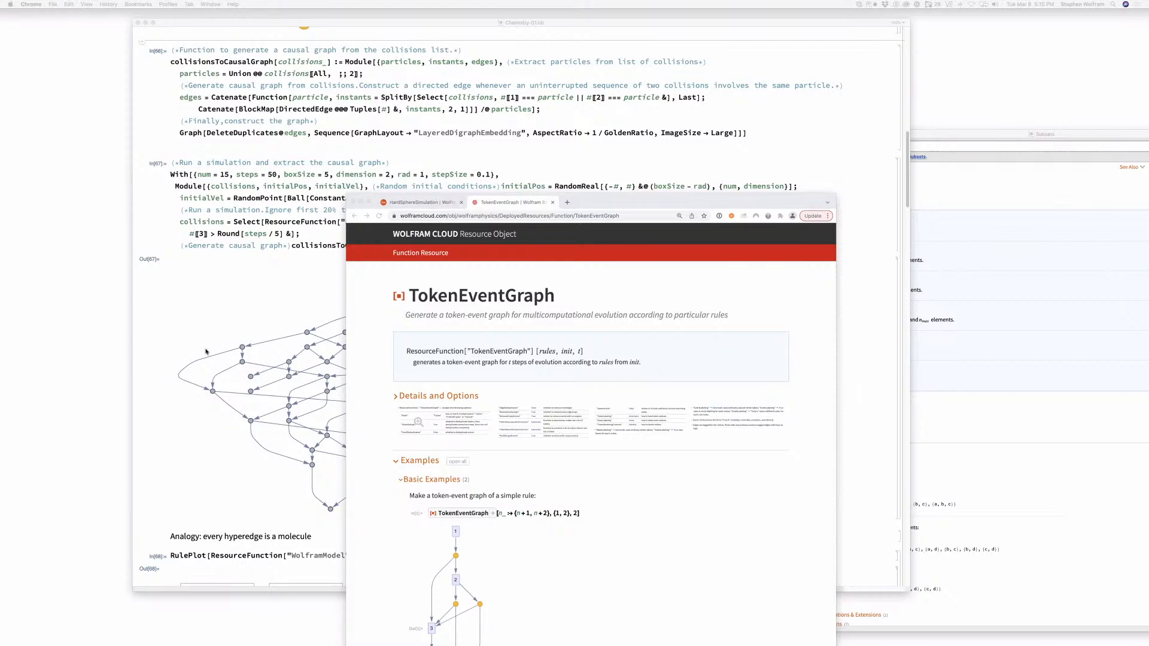
mouse_move(538, 11)
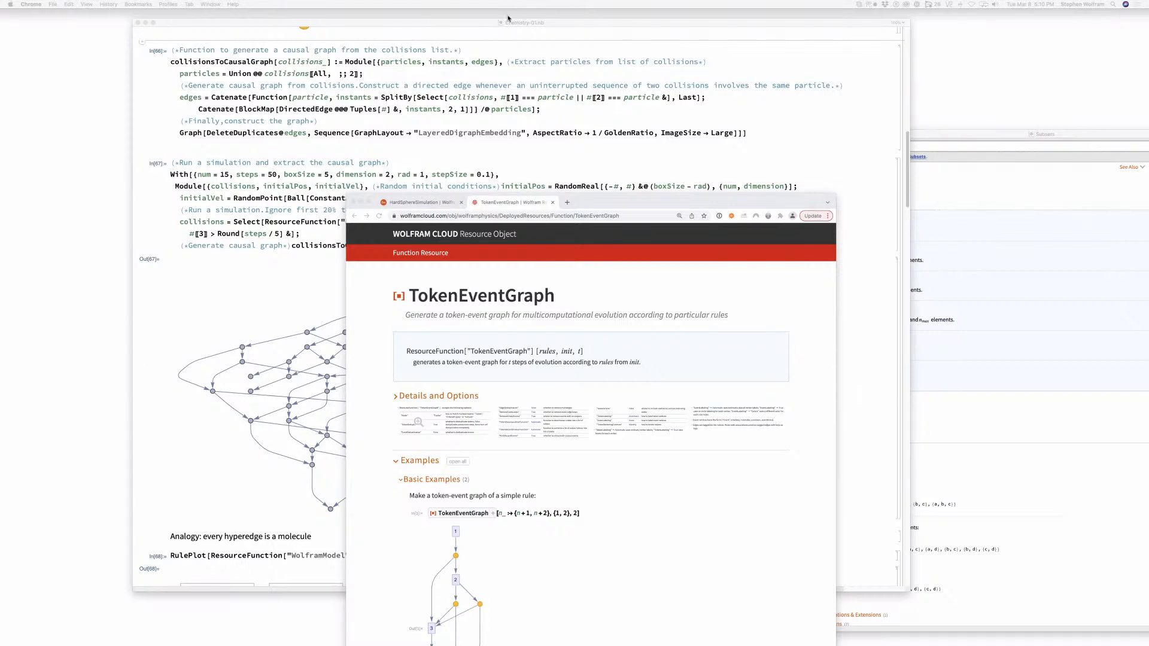
mouse_move(523, 148)
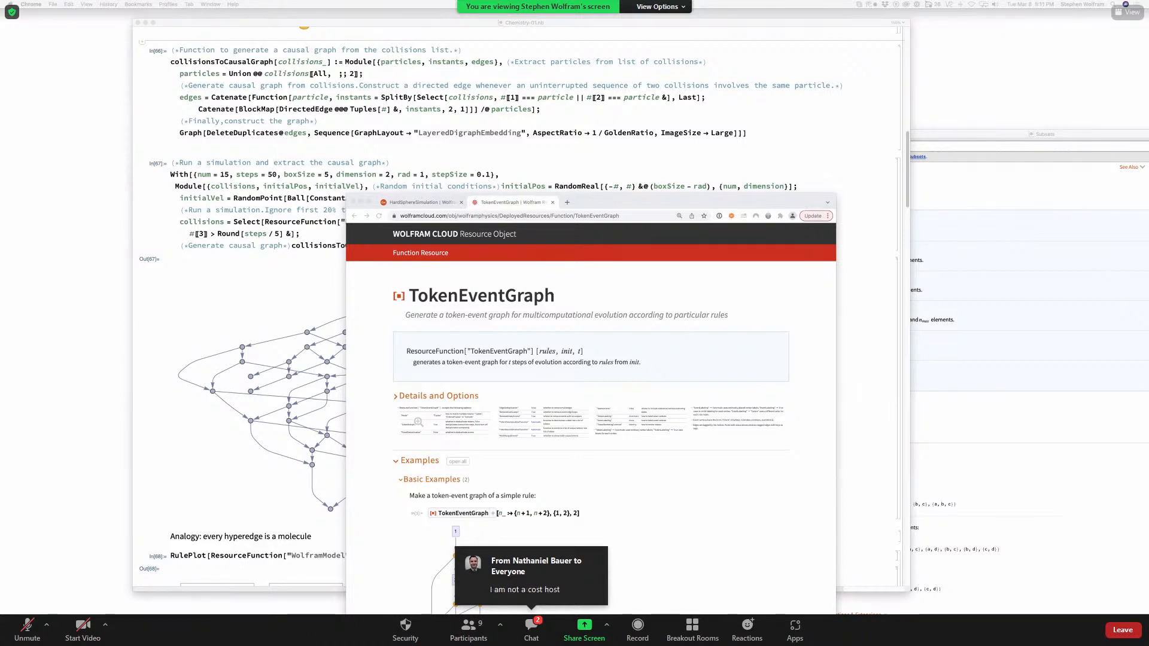
left_click(637, 628)
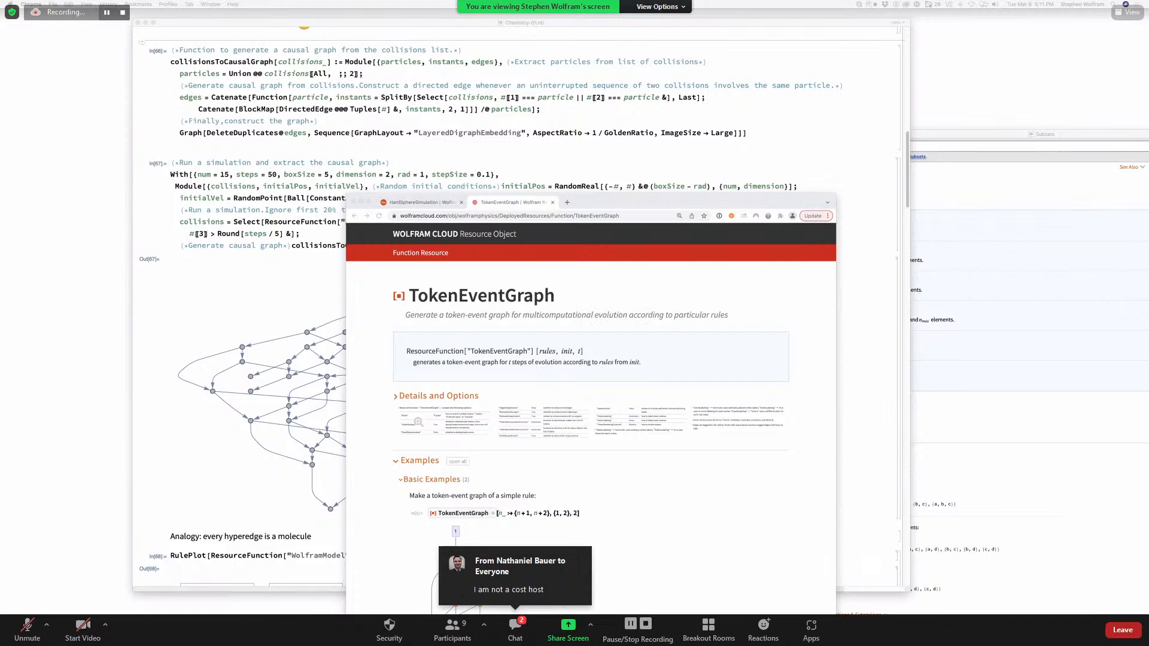